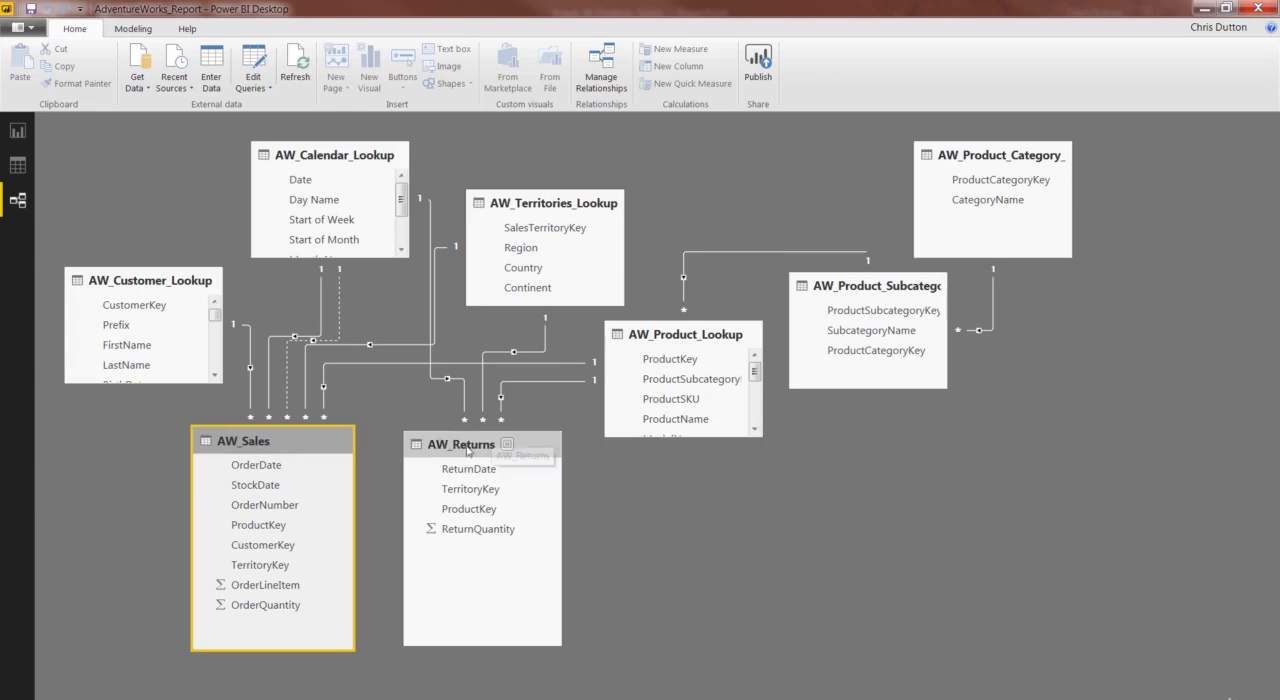
Hide OrderDate and TerritoryKey fields of AW_Sales from report view via their field options
right_click(242, 440)
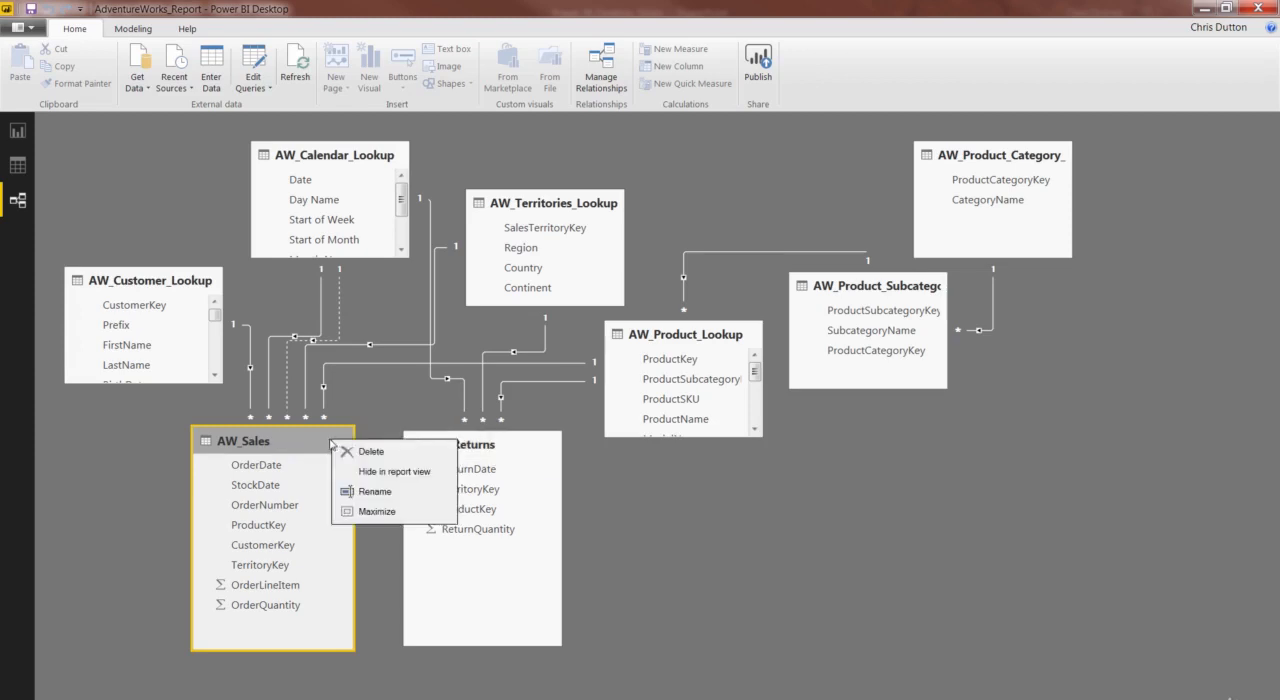
mouse_move(392, 472)
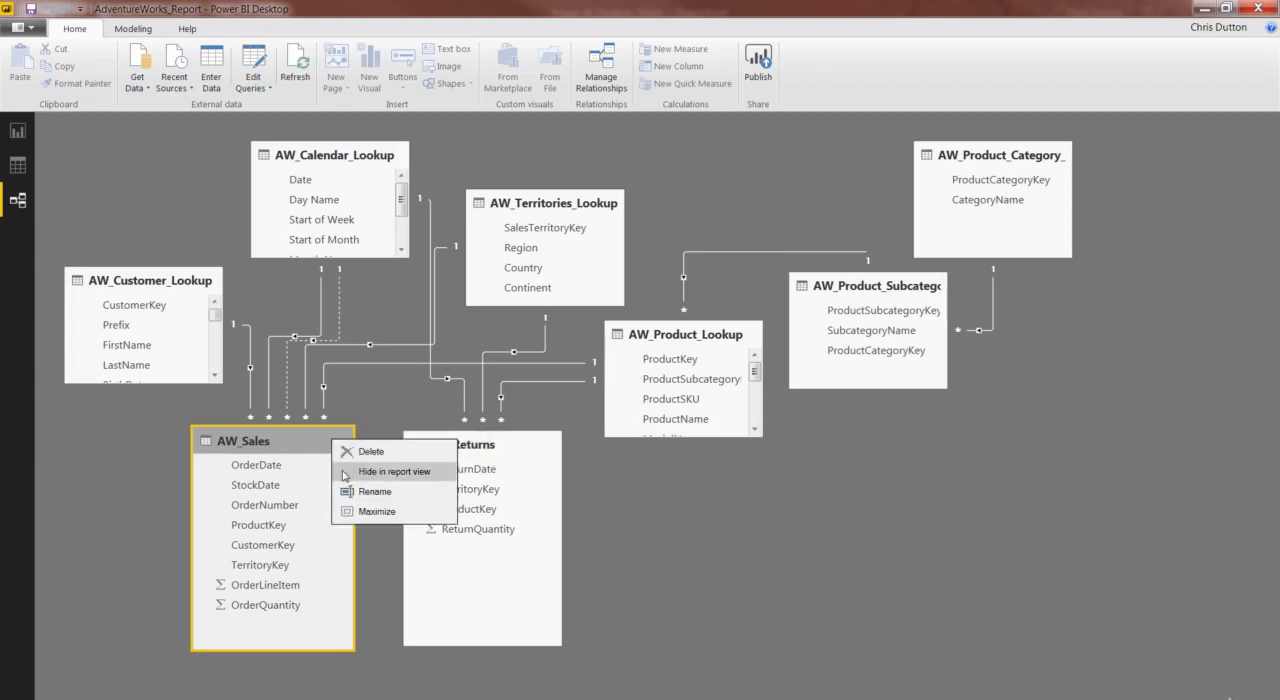
mouse_move(236, 420)
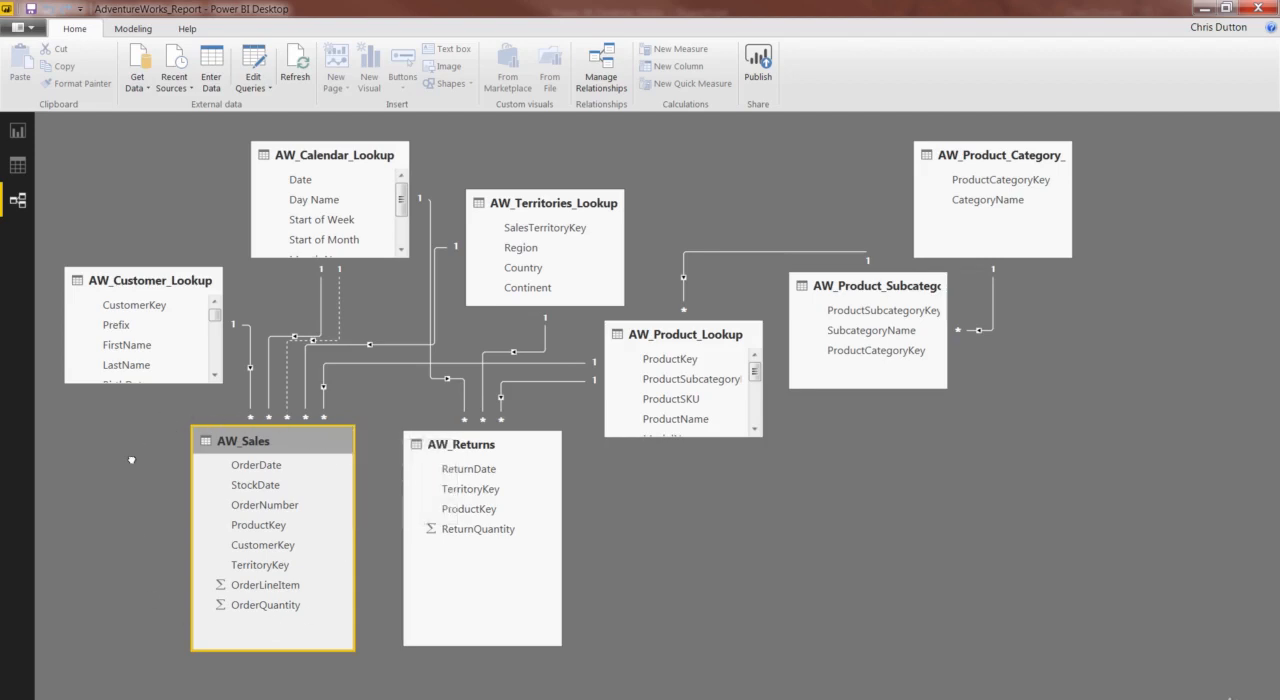
mouse_move(862, 304)
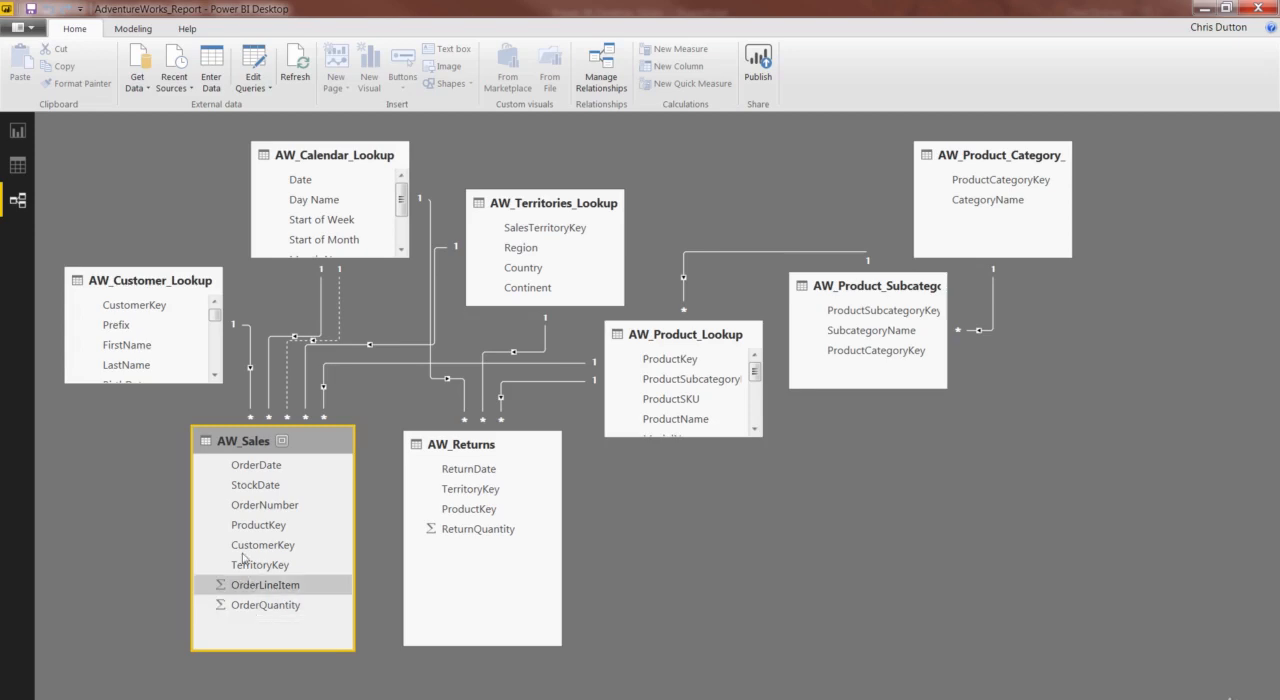
mouse_move(258, 524)
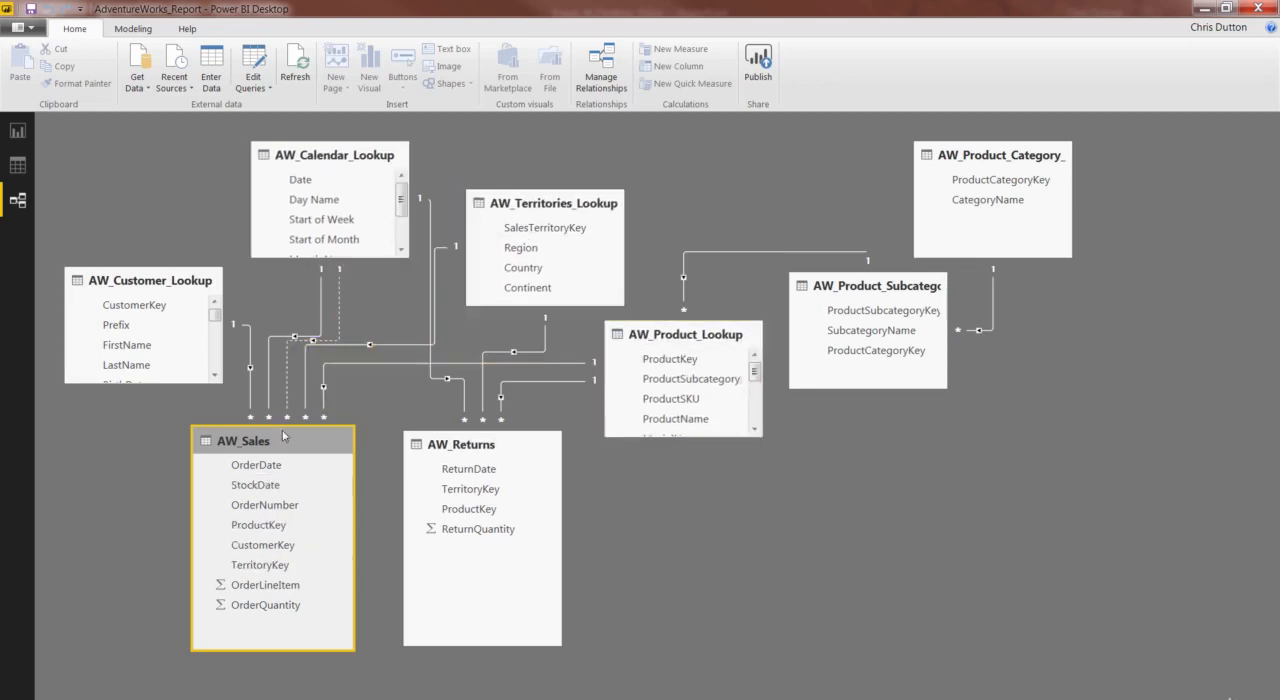
right_click(256, 464)
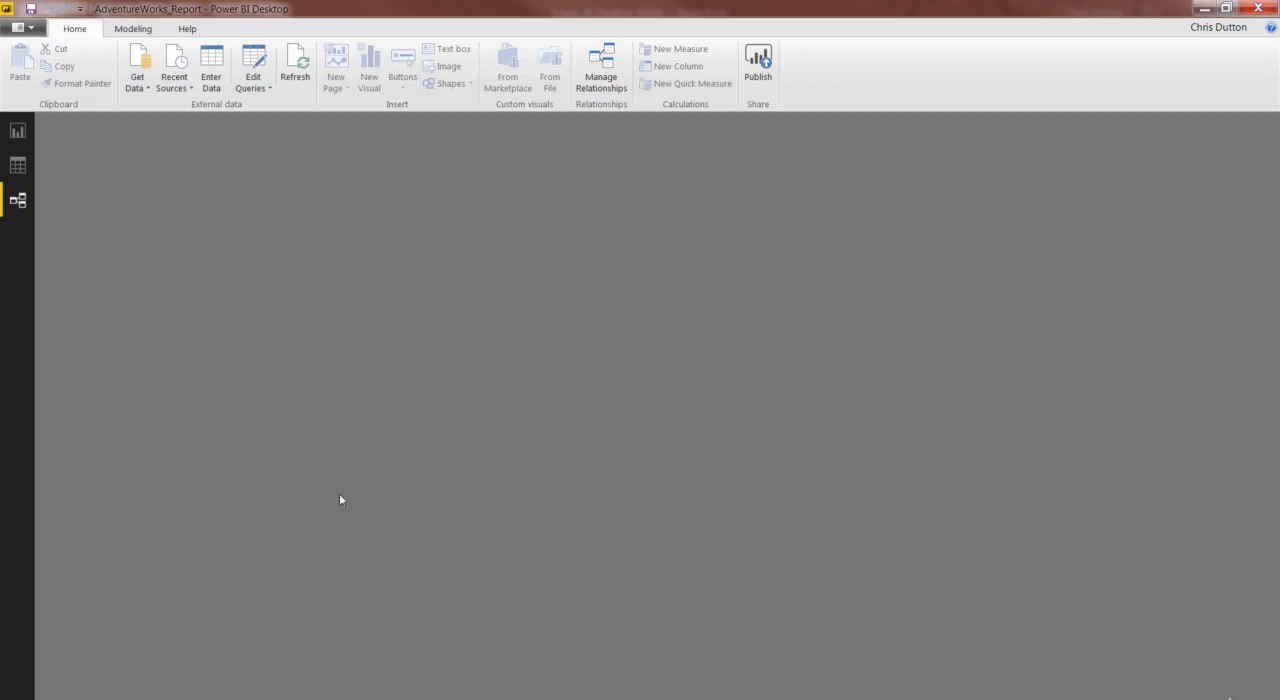
click(18, 200)
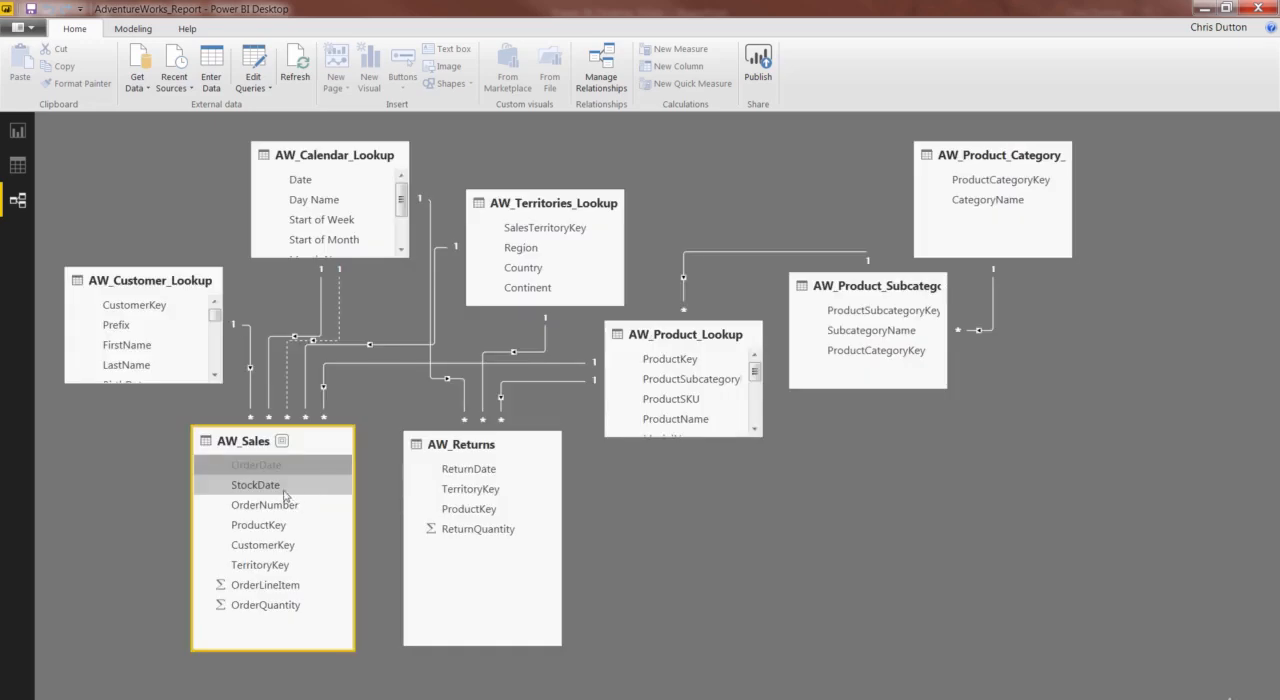
mouse_move(256, 488)
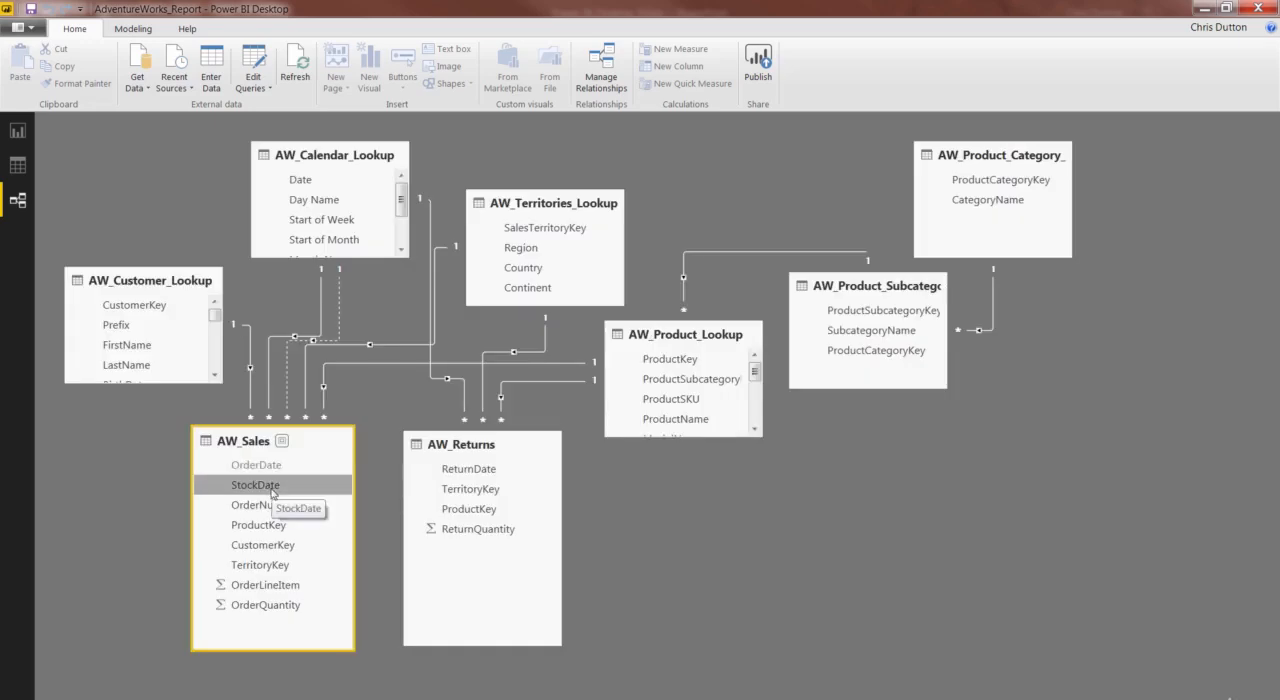
mouse_move(340, 520)
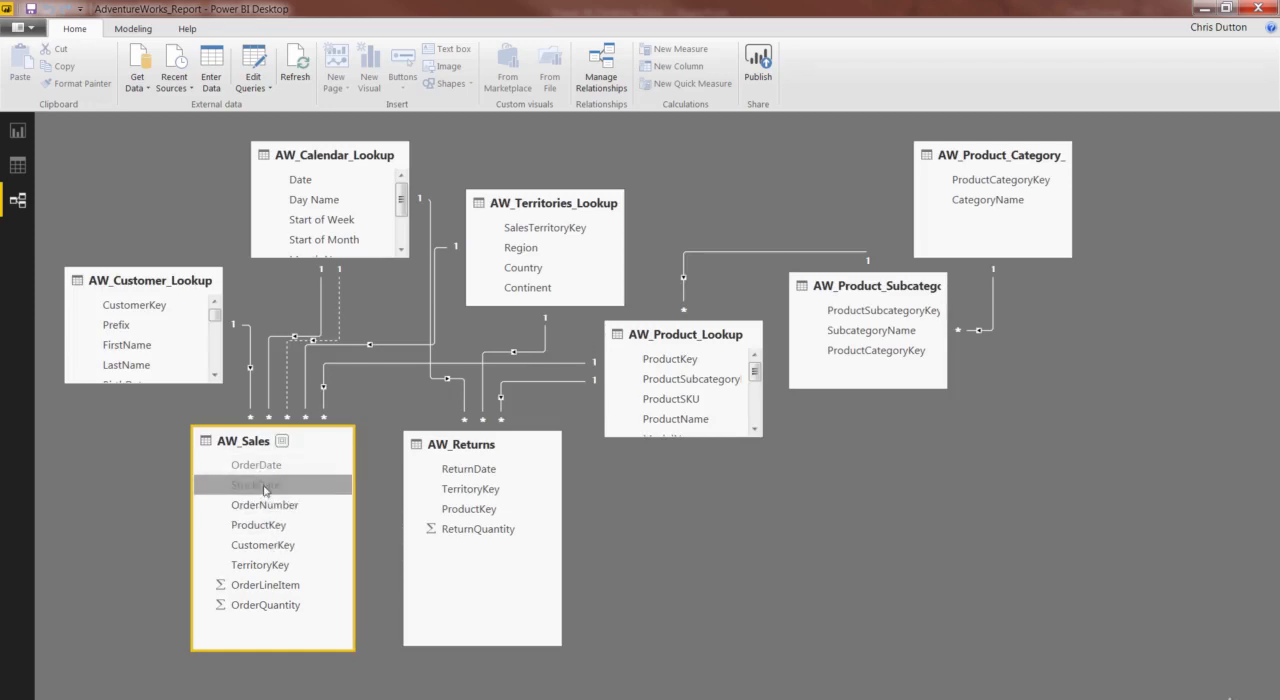
mouse_move(264, 504)
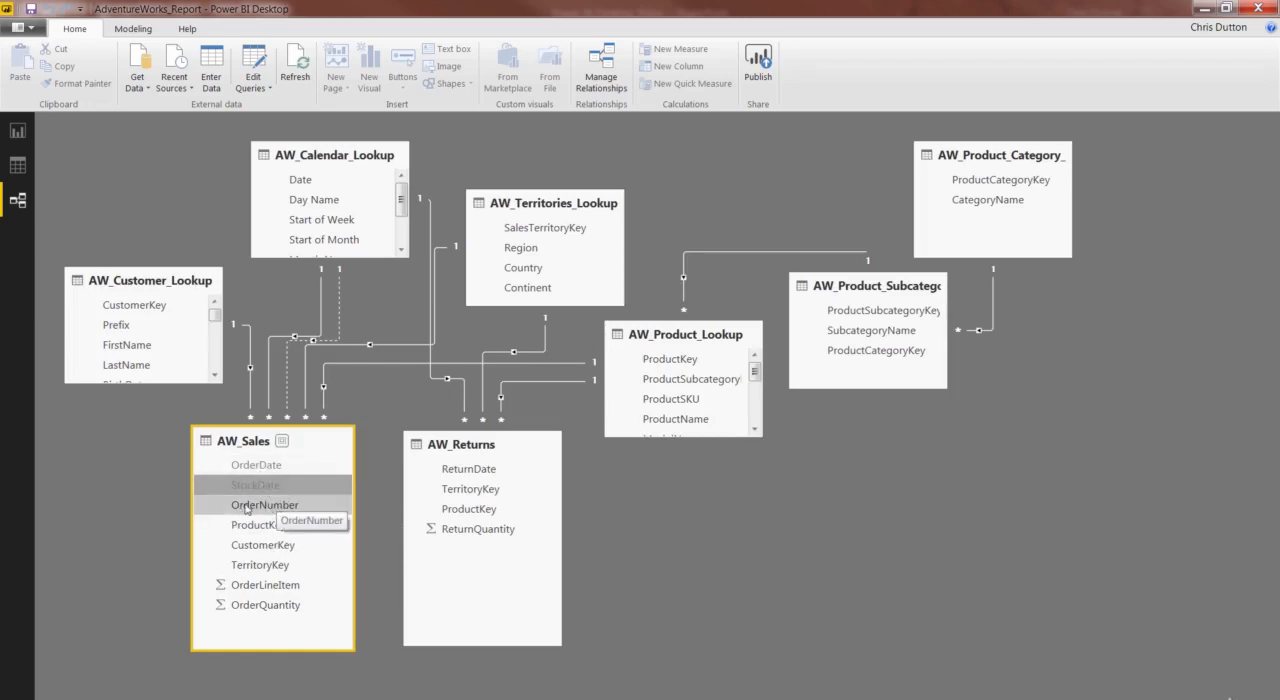
mouse_move(258, 524)
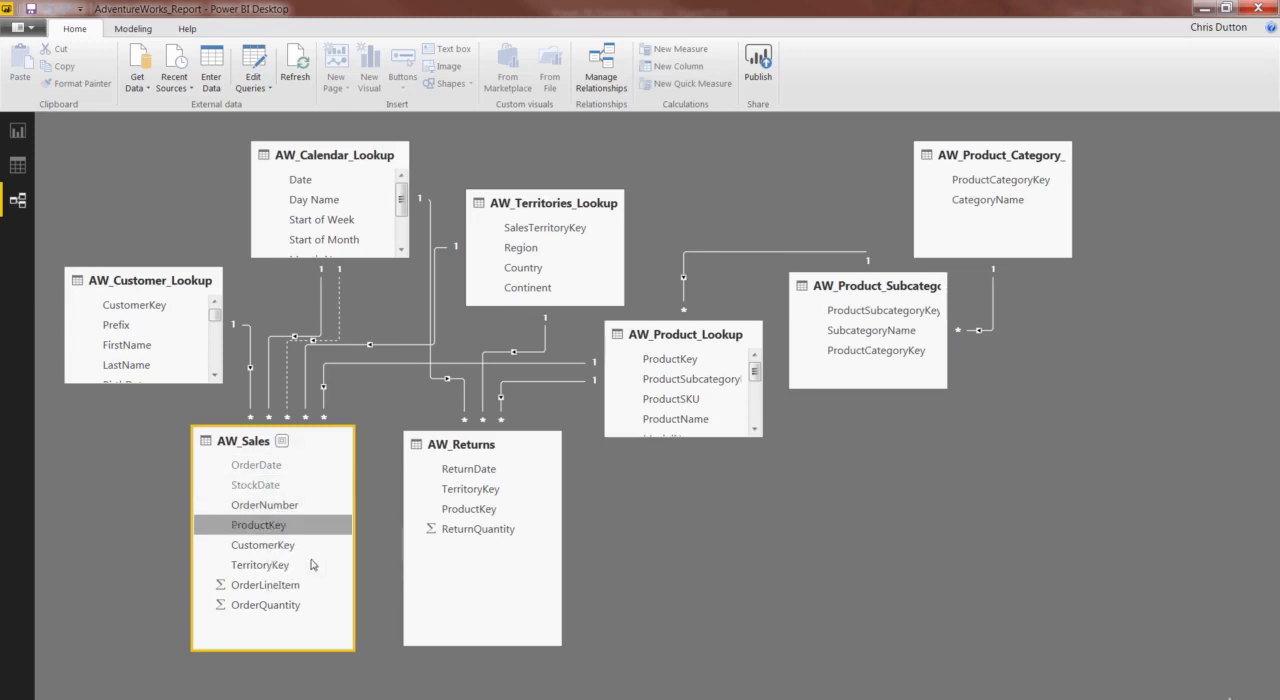
right_click(262, 544)
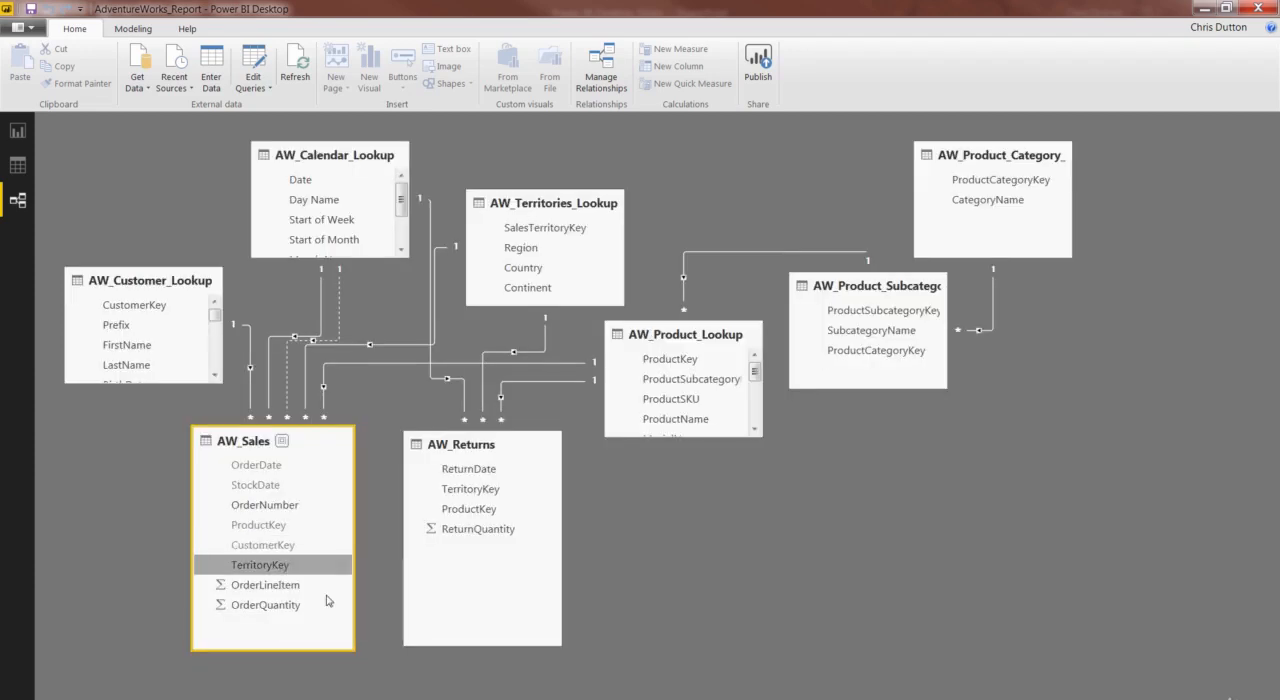
mouse_move(254, 484)
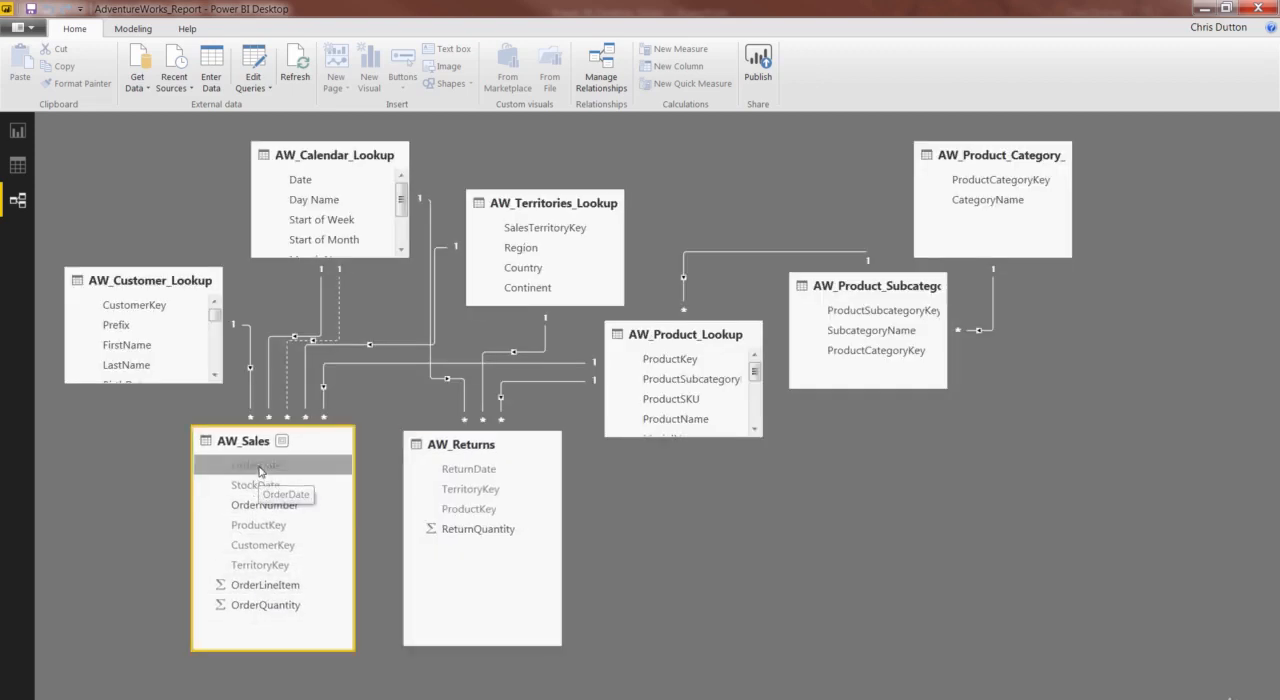
Switch to Data view and check ProductKey shows Hide in Report View enabled
right_click(260, 464)
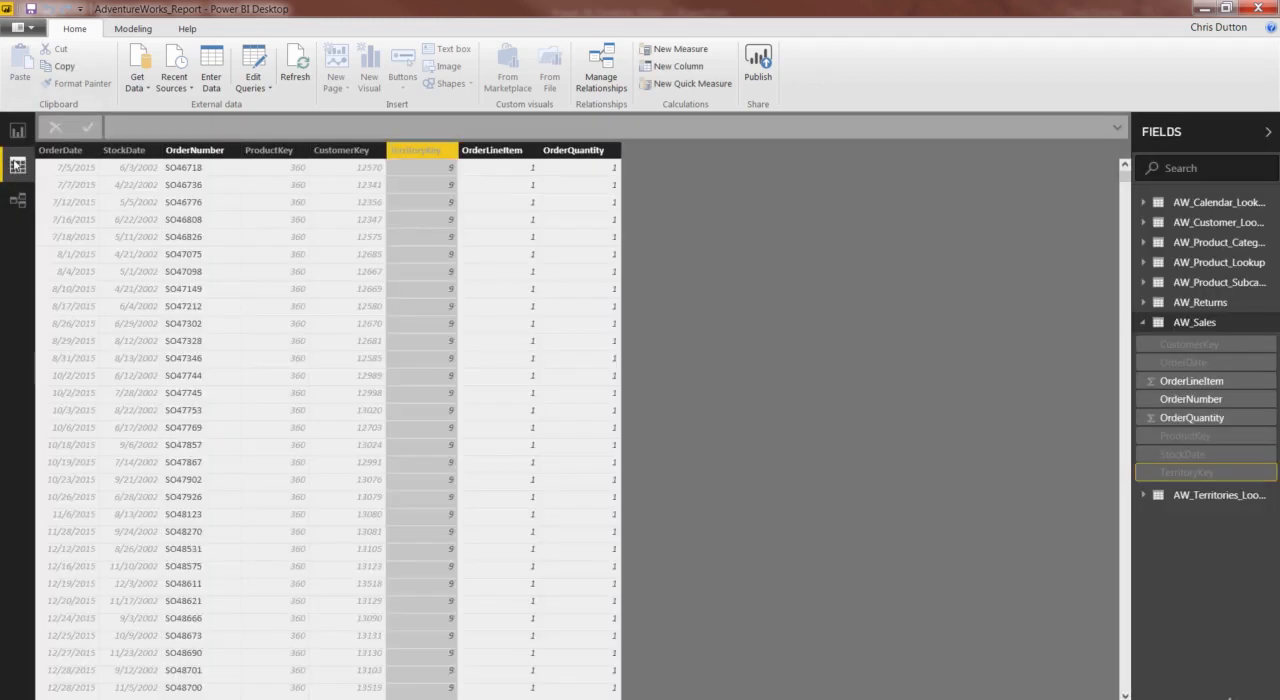
click(12, 164)
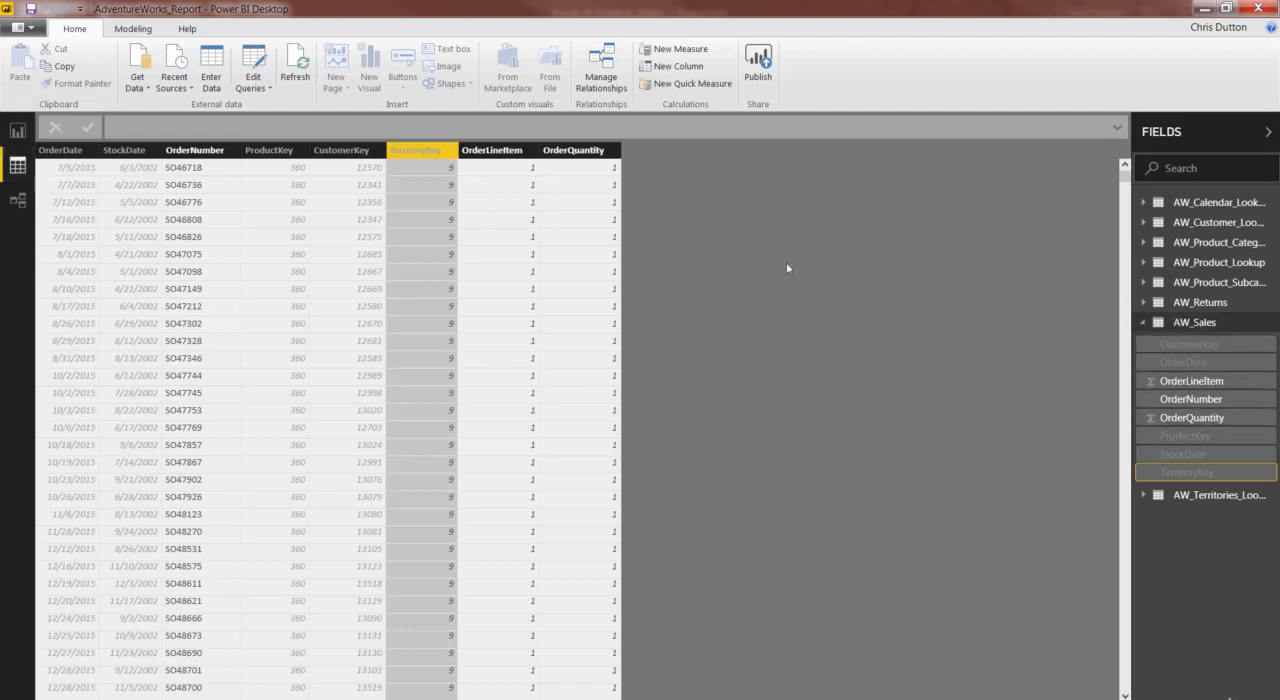
mouse_move(266, 336)
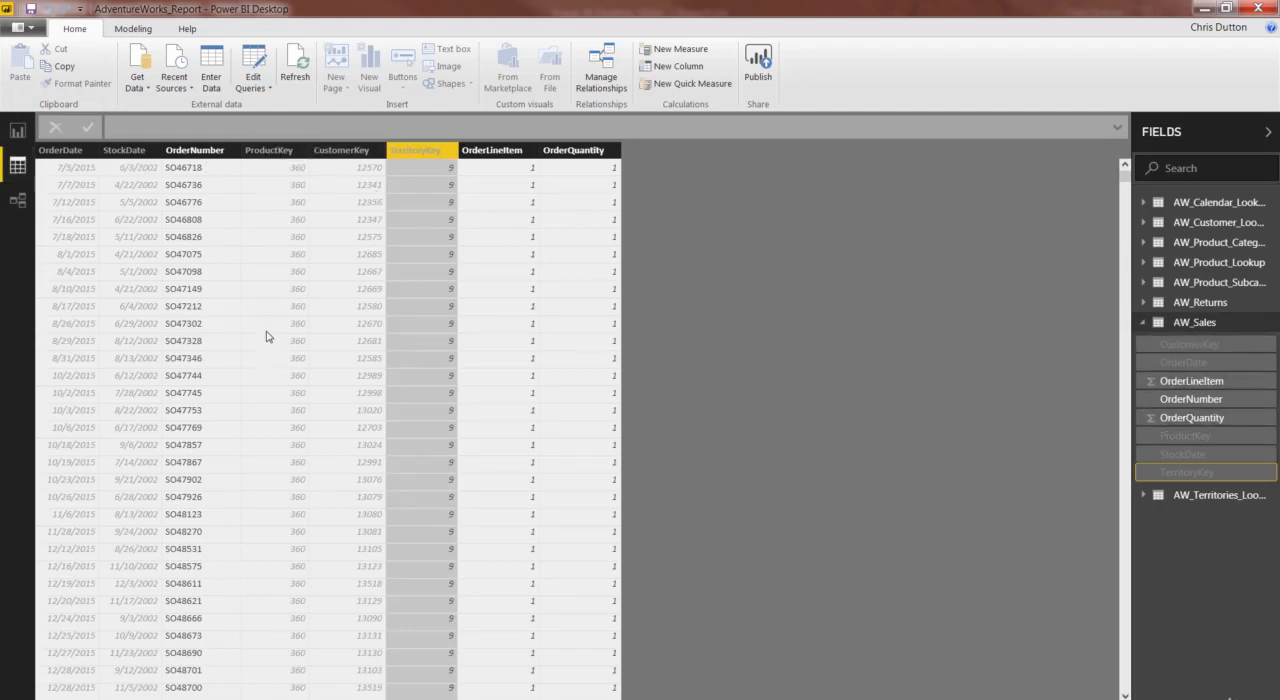
right_click(268, 150)
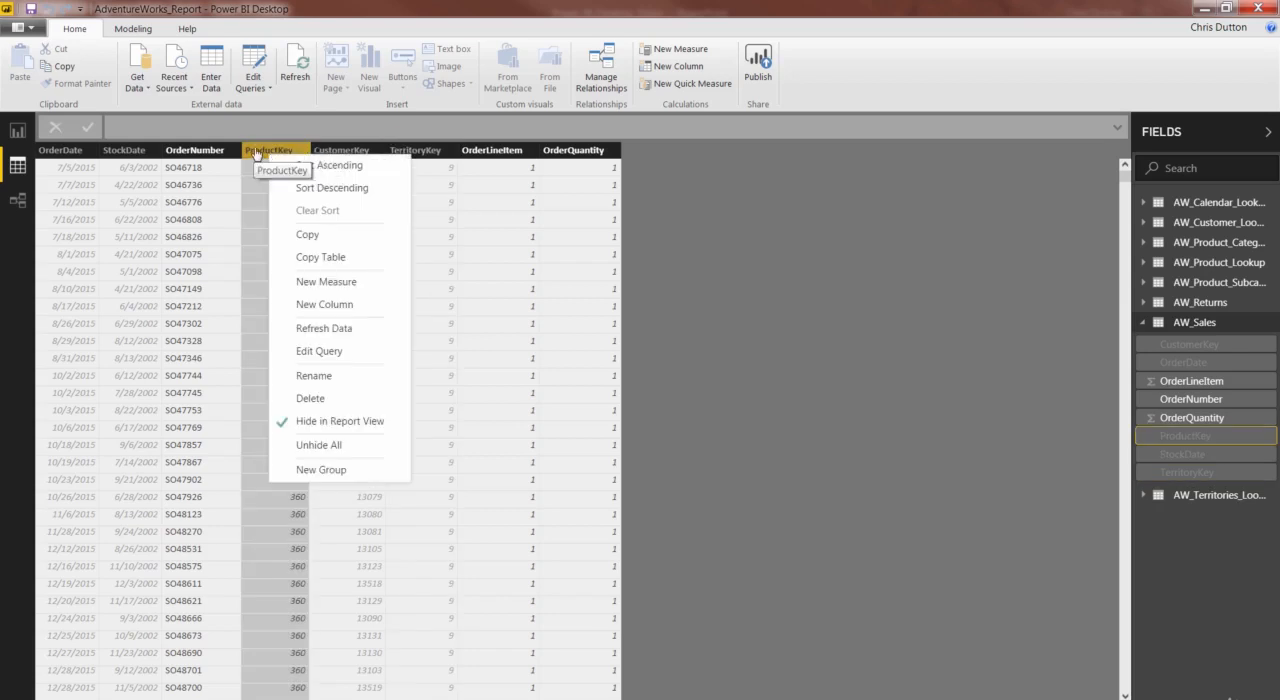
mouse_move(376, 420)
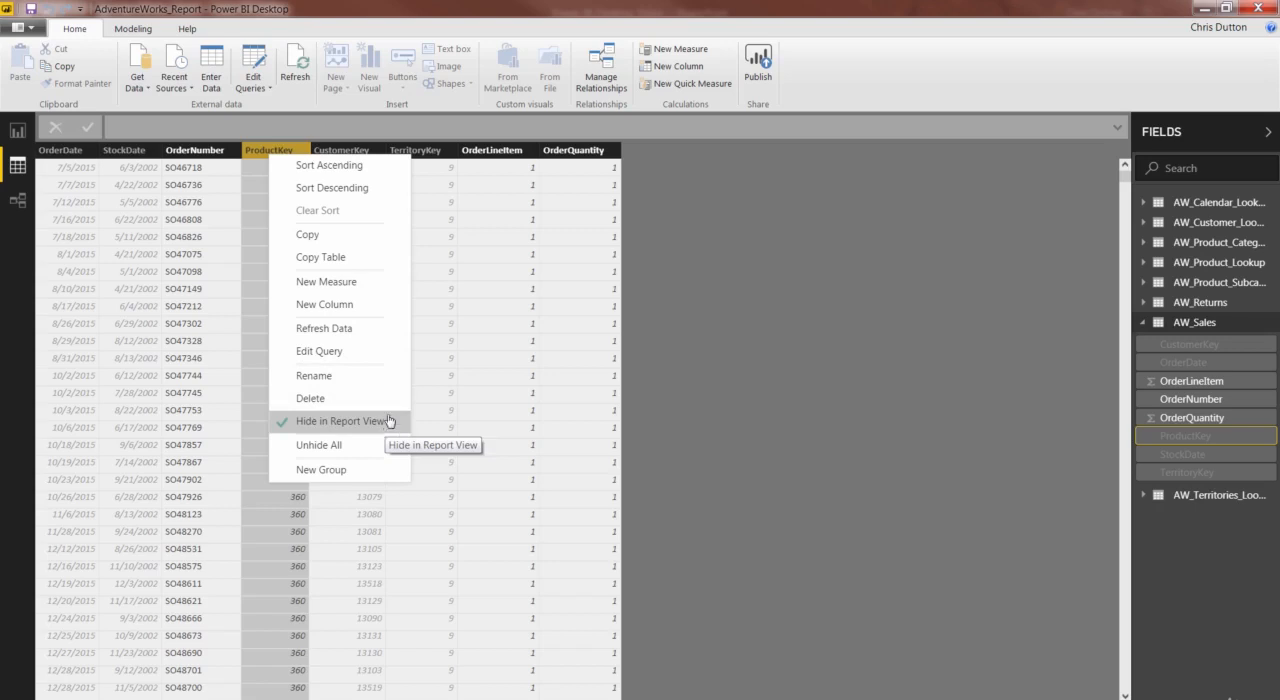
click(340, 420)
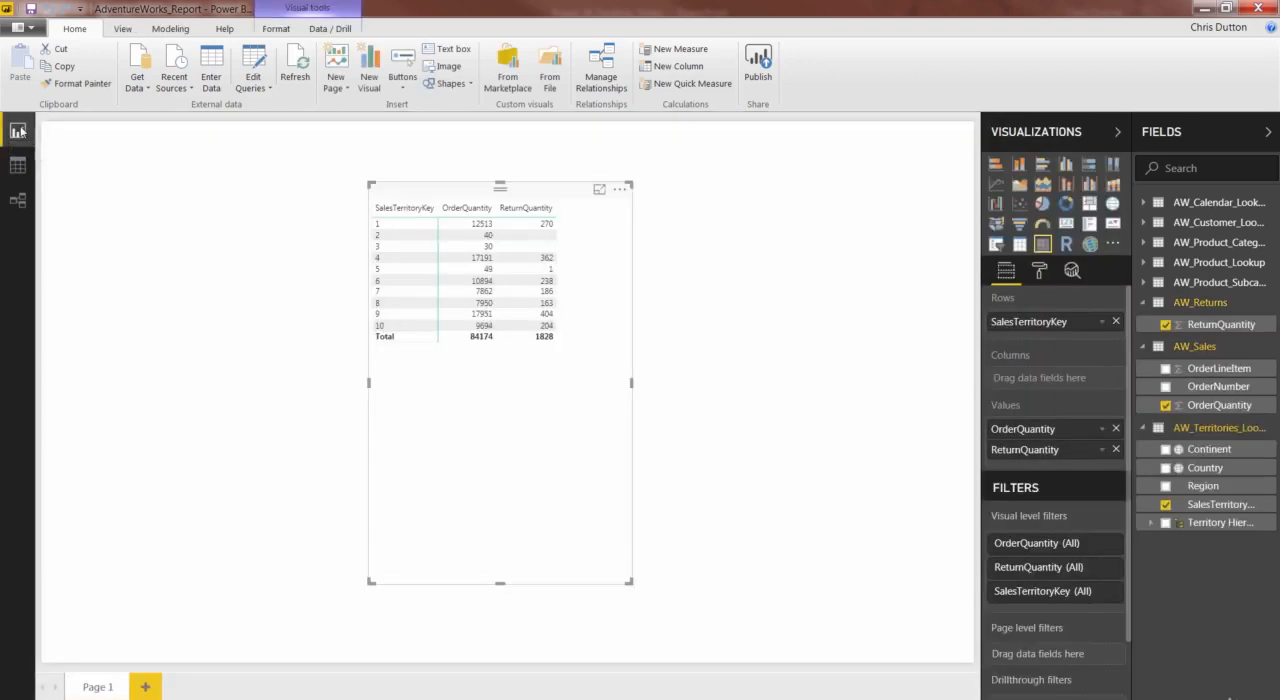
mouse_move(1168, 208)
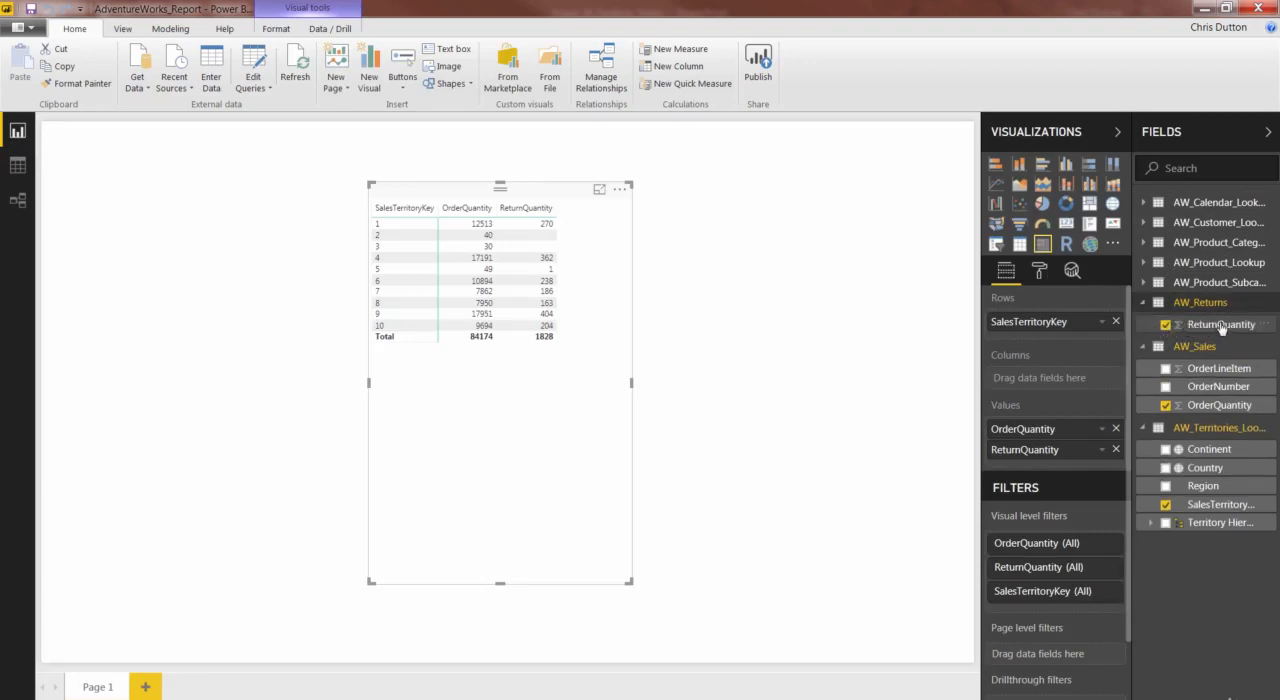
mouse_move(1208, 404)
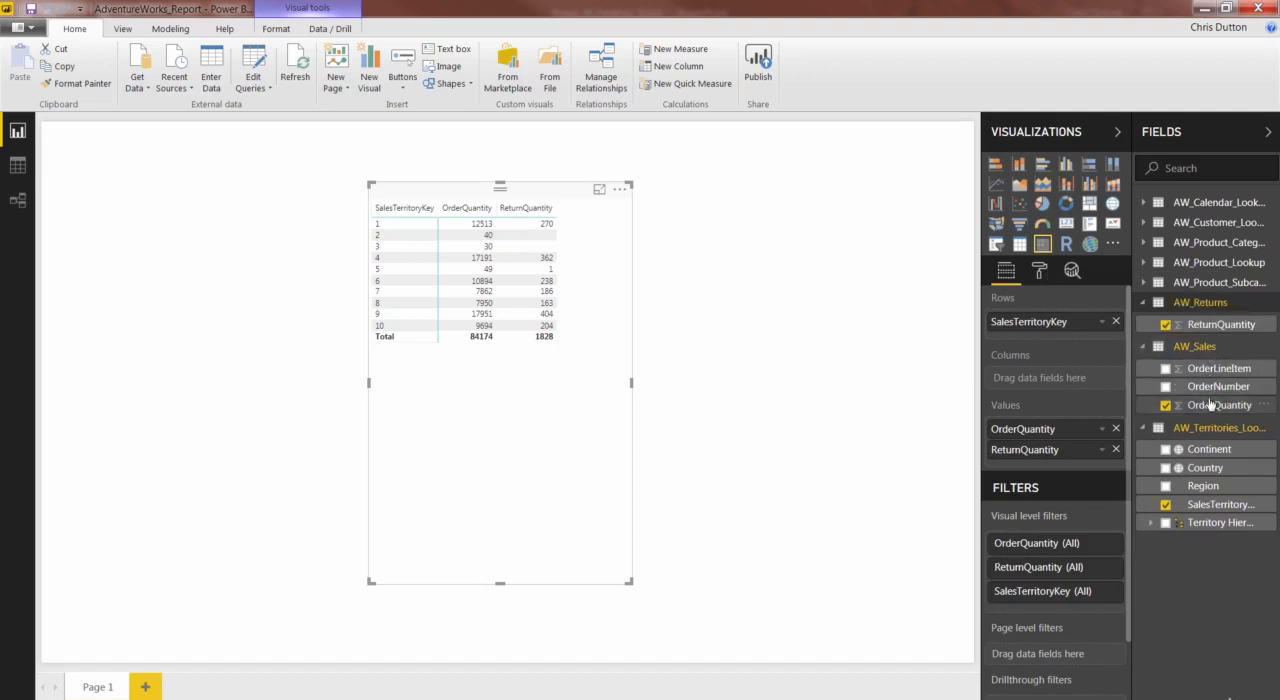
mouse_move(1204, 400)
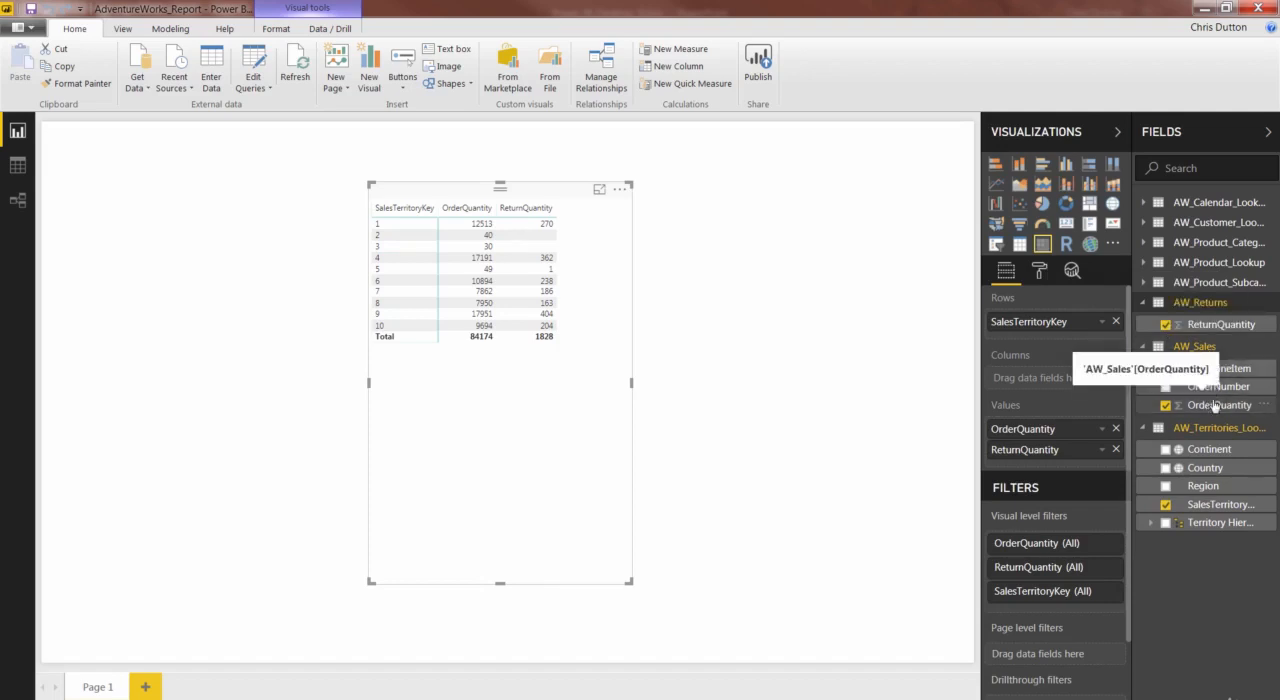